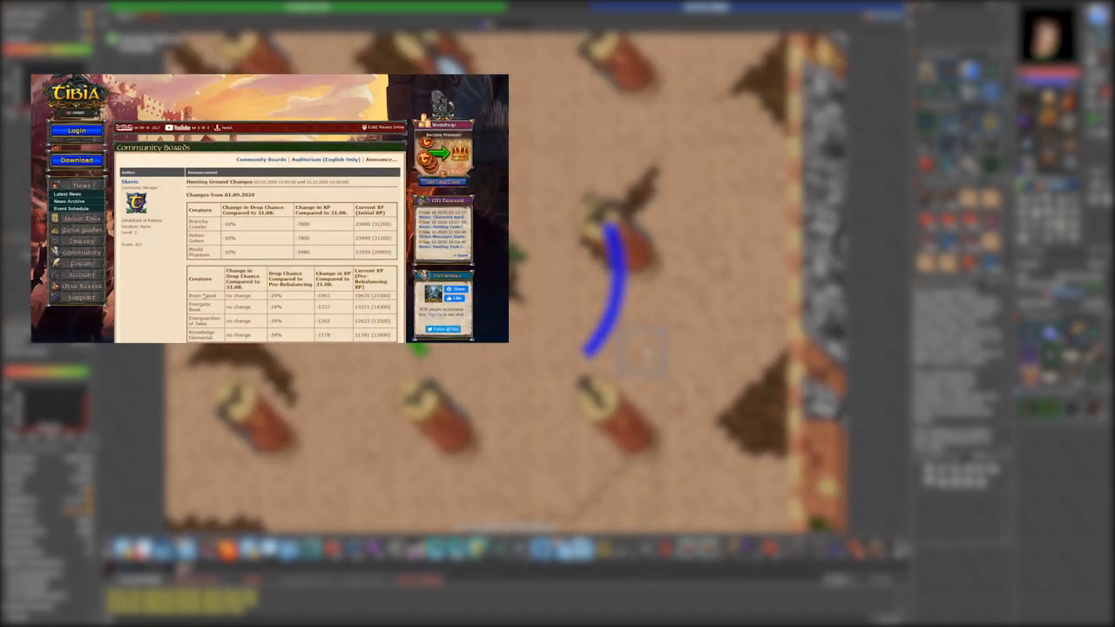
scroll(down, 3)
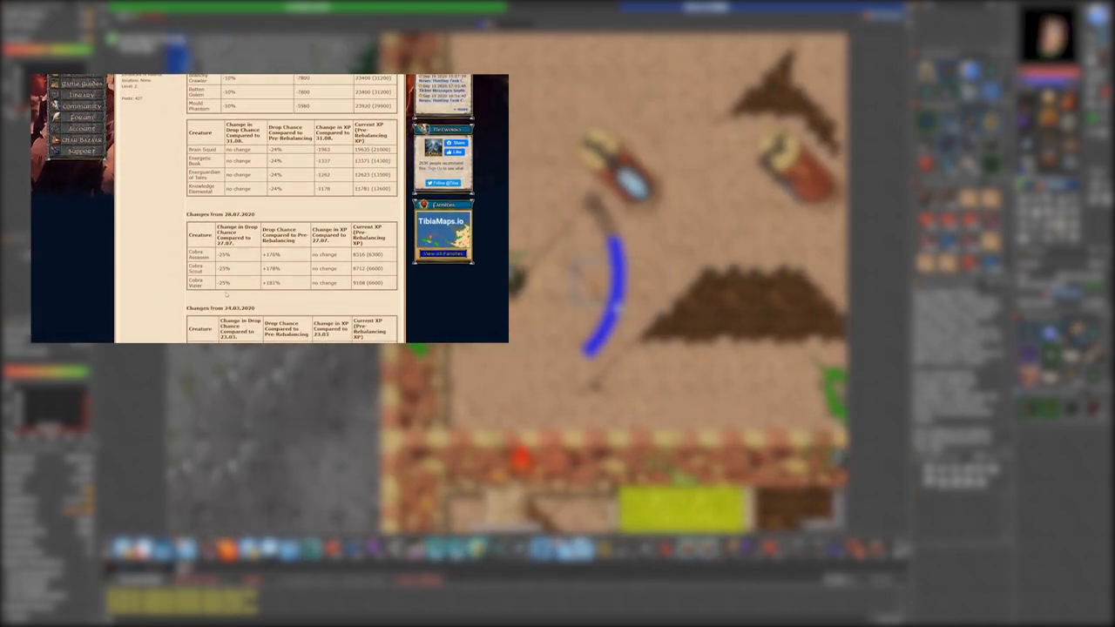
scroll(down, 3)
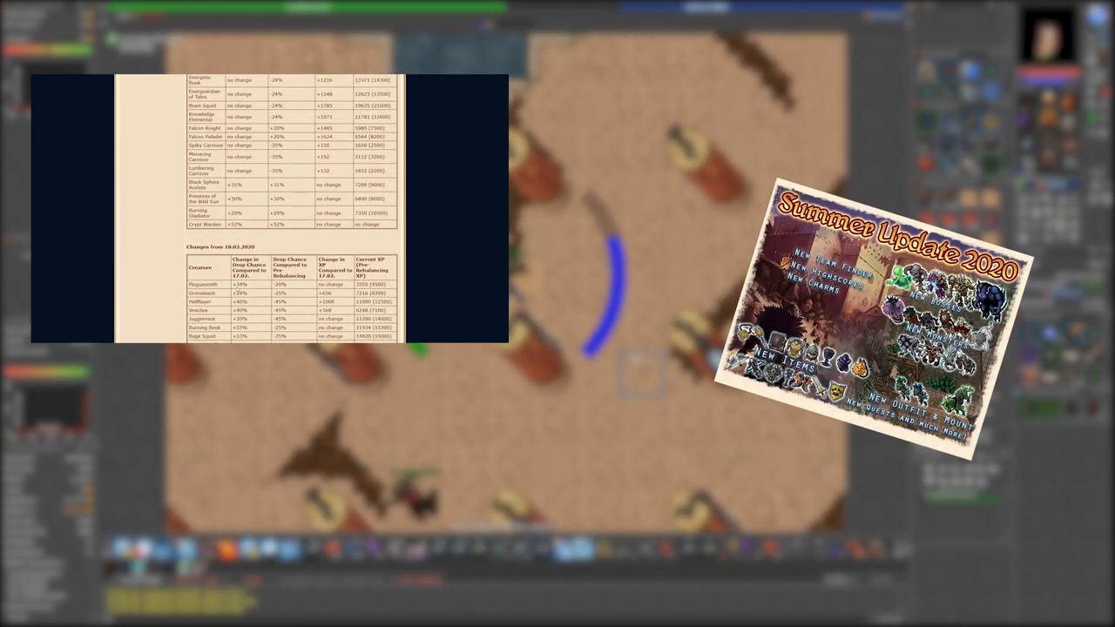
scroll(down, 3)
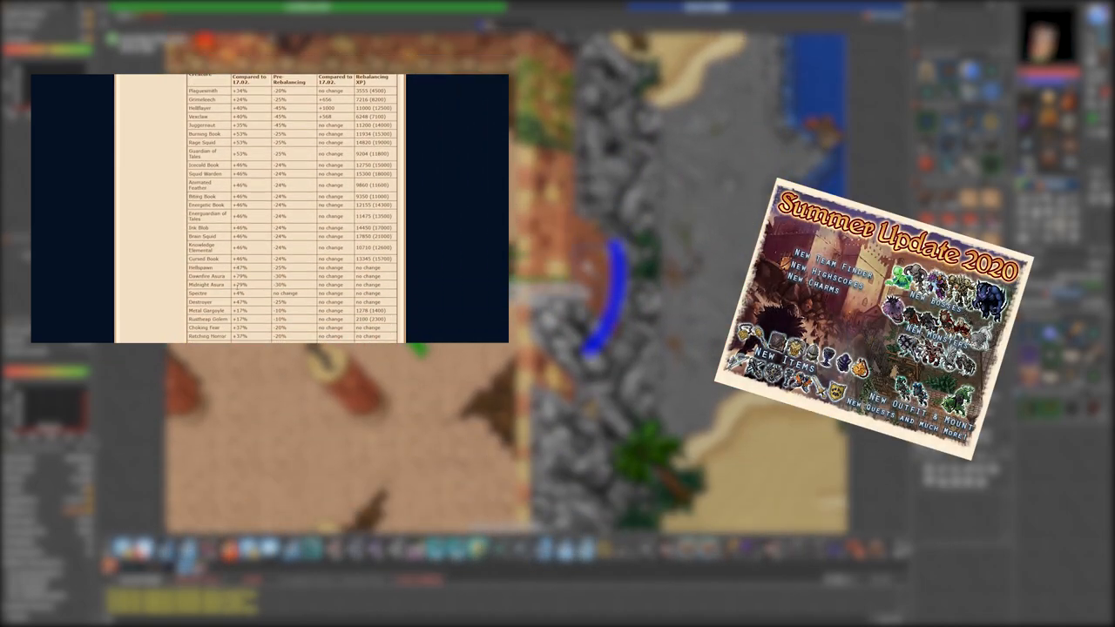